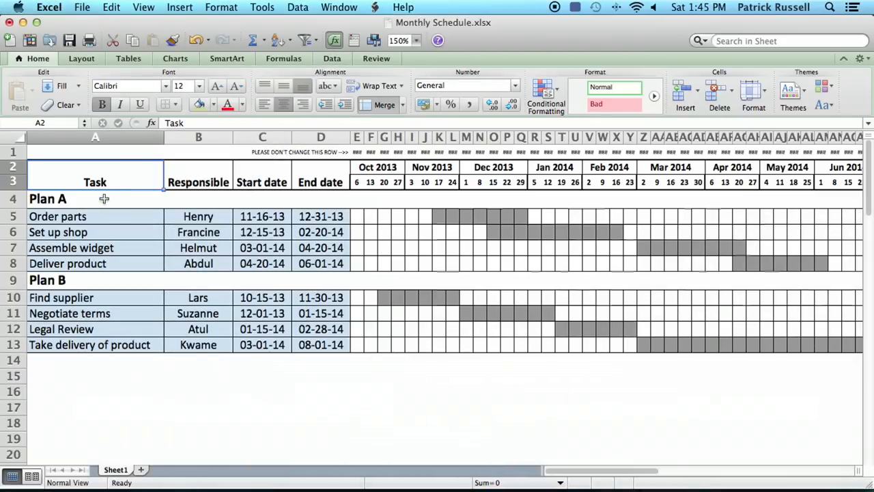
{"action": "left_click", "coordinate": [357, 439]}
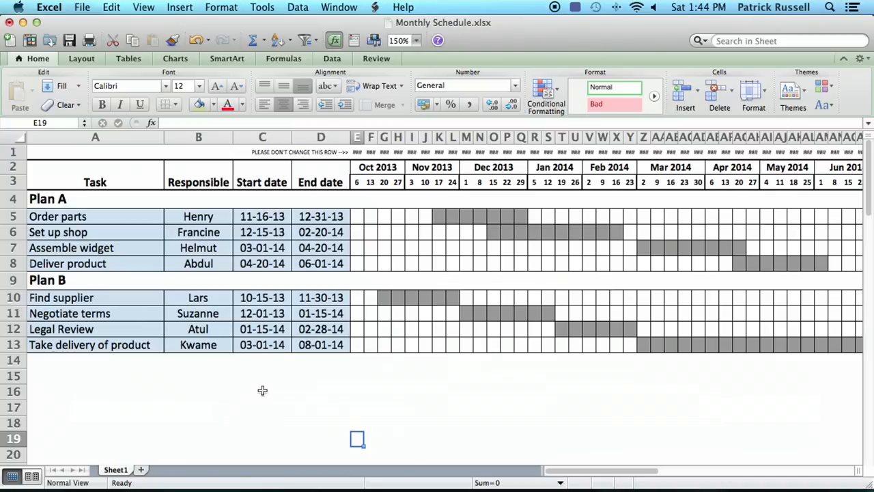
{"action": "mouse_move", "coordinate": [179, 392]}
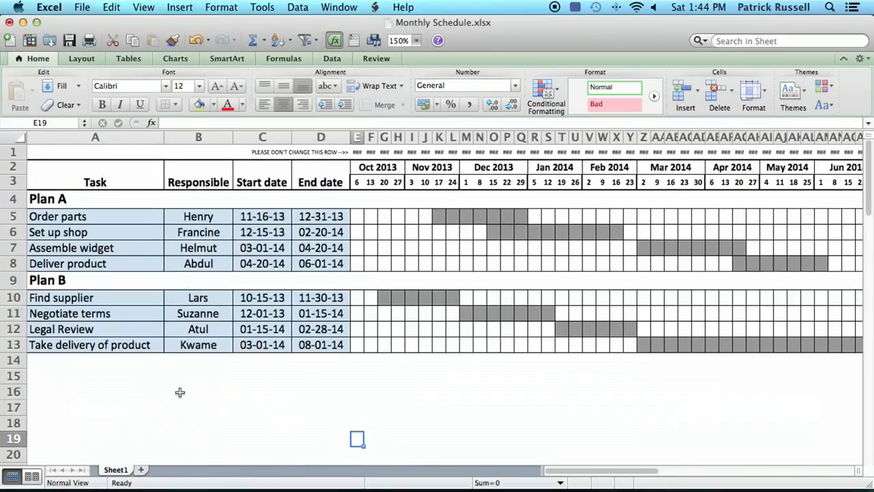
{"action": "mouse_move", "coordinate": [187, 372]}
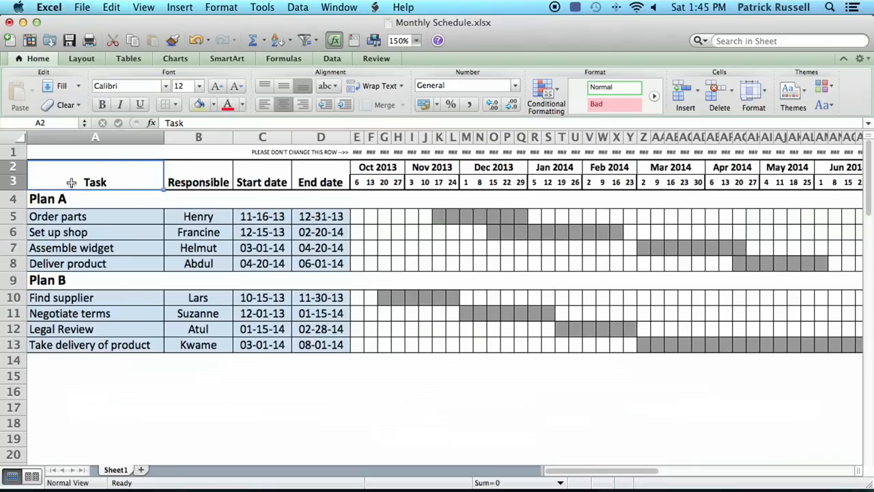
{"action": "left_click", "coordinate": [58, 216]}
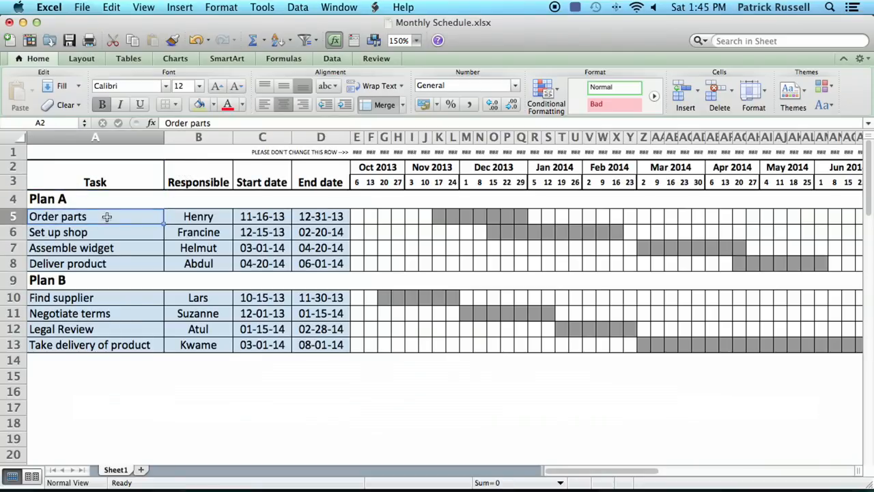
{"action": "left_click", "coordinate": [198, 216]}
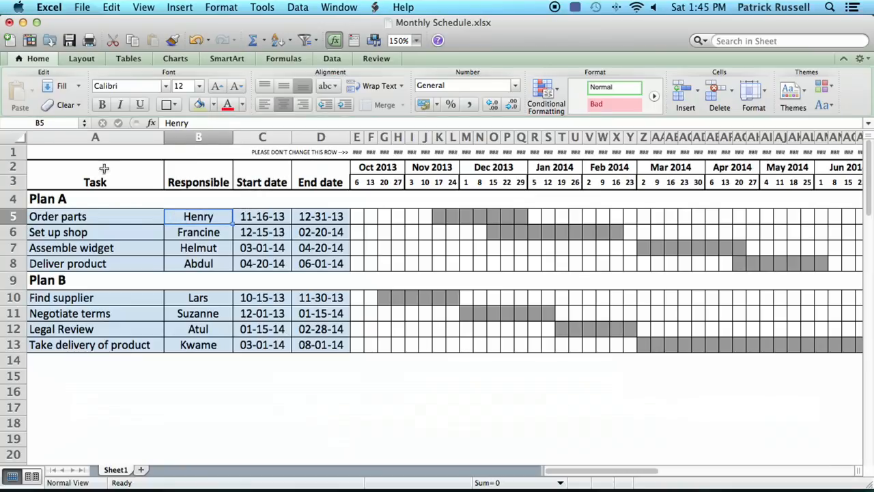
{"action": "left_click", "coordinate": [95, 175]}
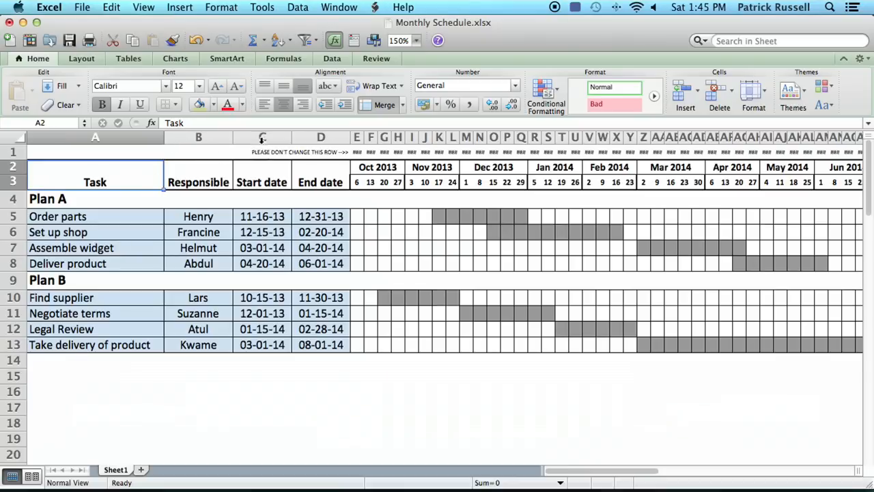
{"action": "mouse_move", "coordinate": [371, 236]}
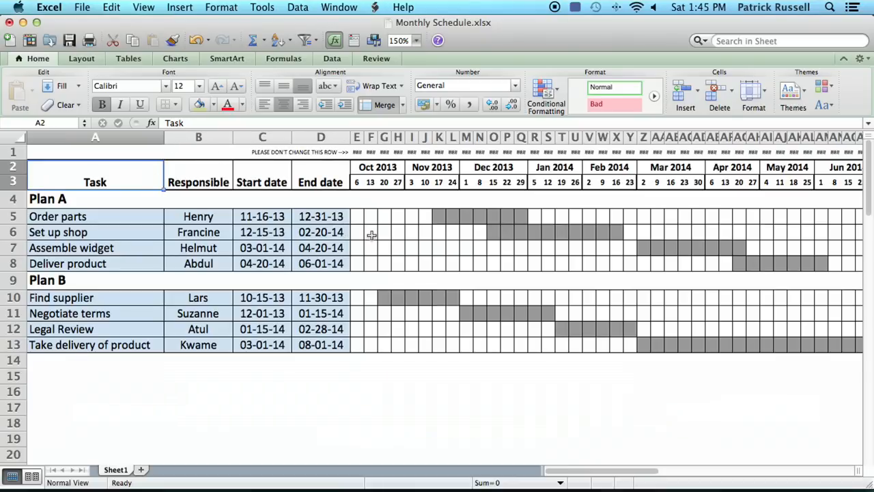
{"action": "mouse_move", "coordinate": [440, 217]}
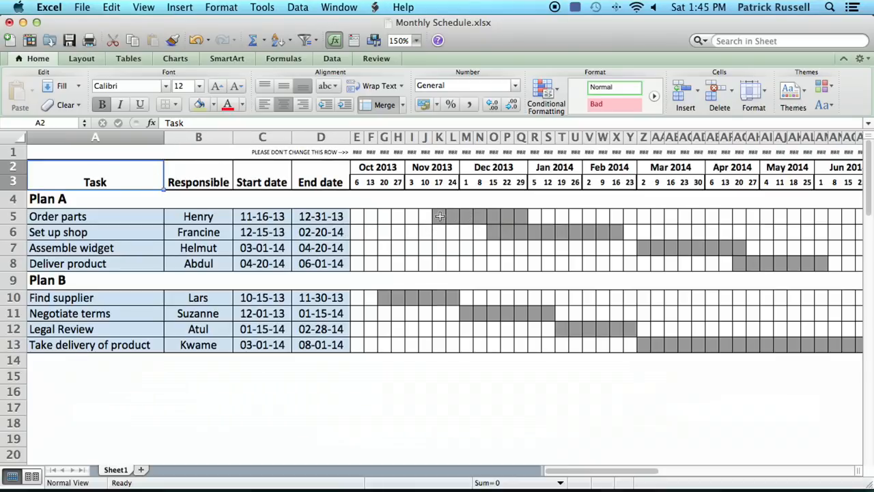
{"action": "left_click", "coordinate": [440, 216]}
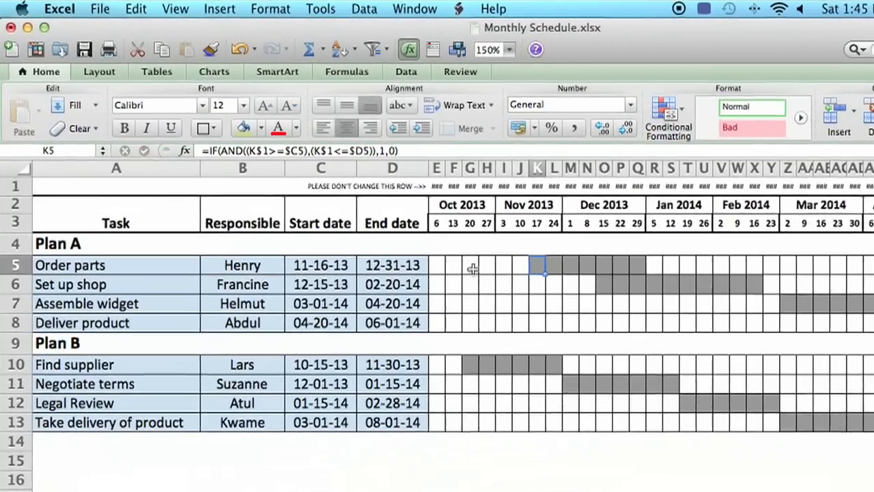
{"action": "left_click", "coordinate": [675, 280]}
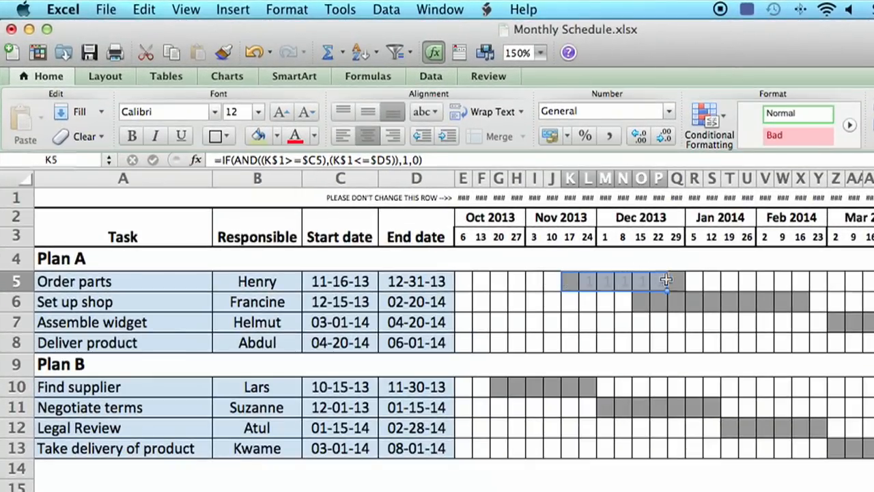
{"action": "left_click", "coordinate": [481, 280]}
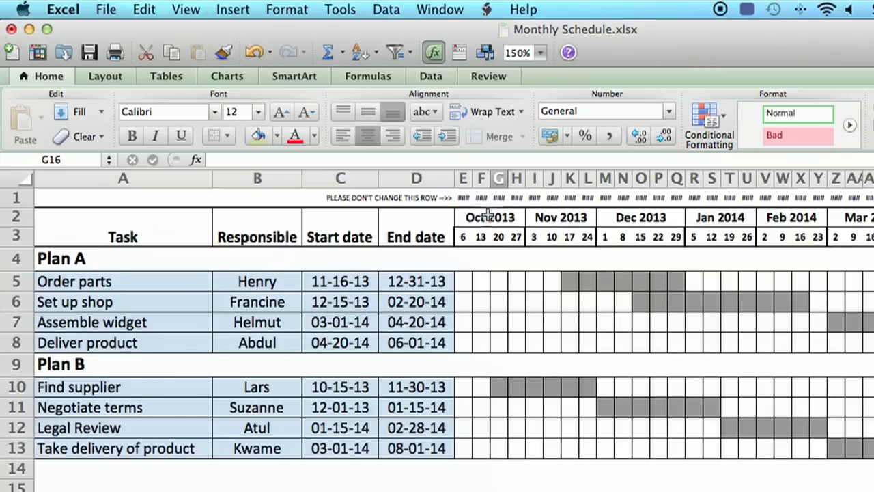
{"action": "mouse_move", "coordinate": [491, 217]}
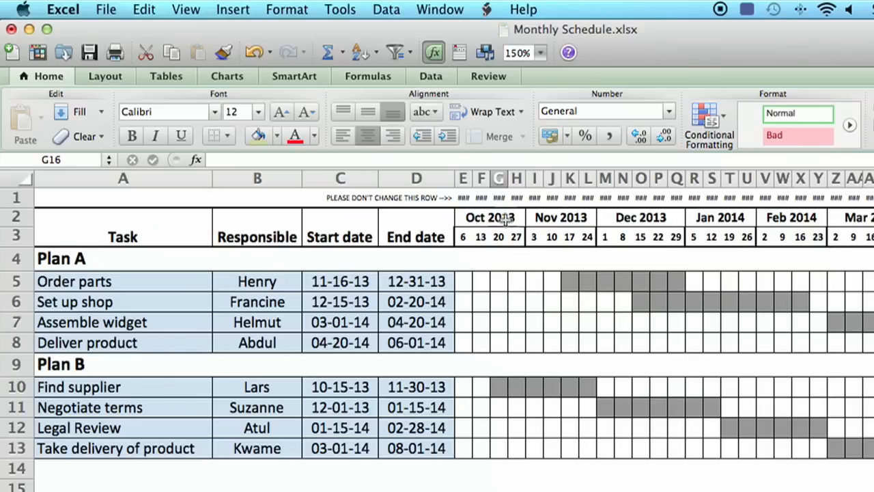
{"action": "left_click", "coordinate": [490, 217]}
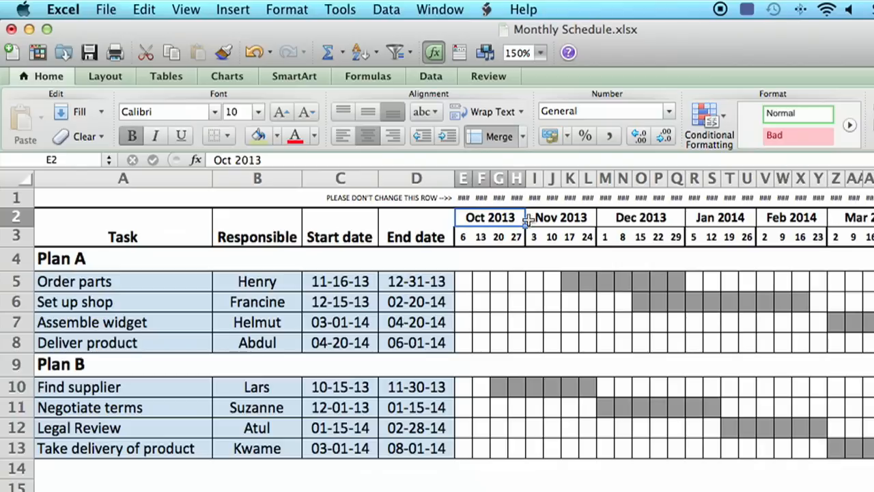
{"action": "mouse_move", "coordinate": [487, 246]}
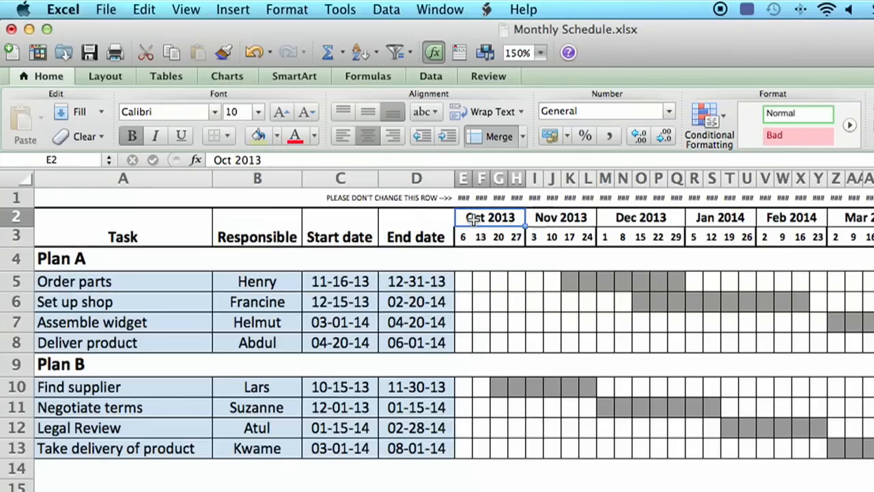
{"action": "mouse_move", "coordinate": [468, 218]}
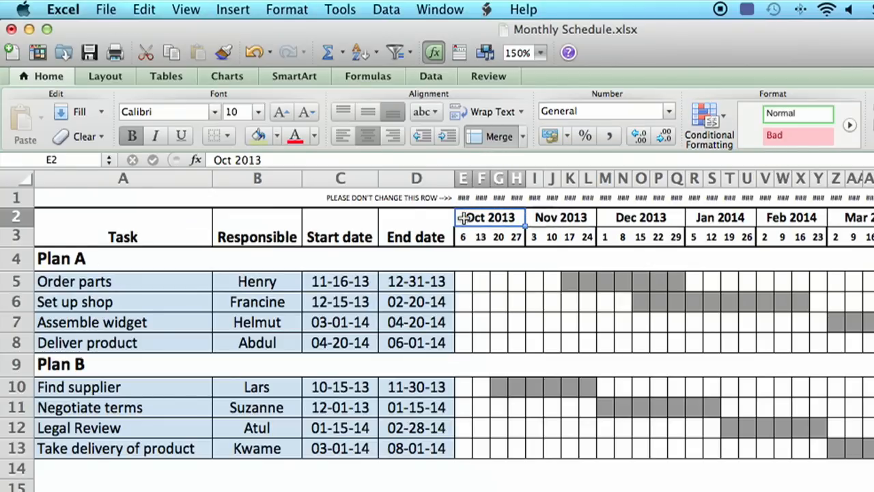
{"action": "mouse_move", "coordinate": [494, 218]}
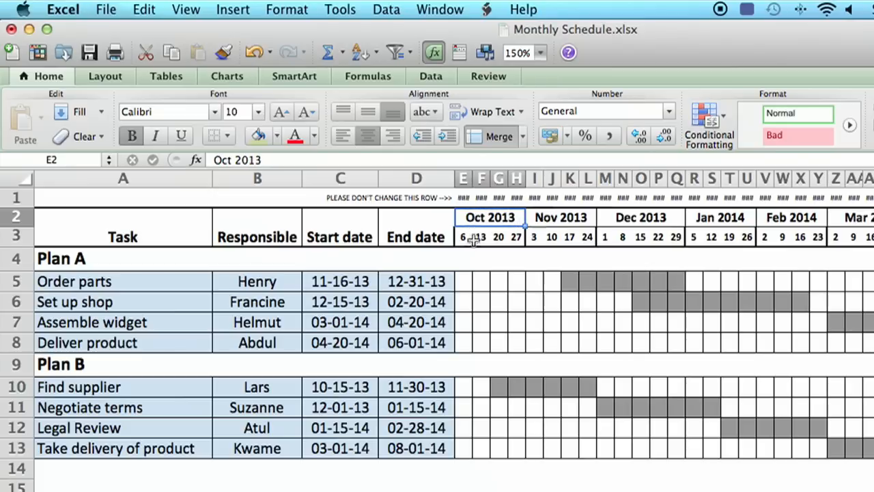
{"action": "mouse_move", "coordinate": [531, 237]}
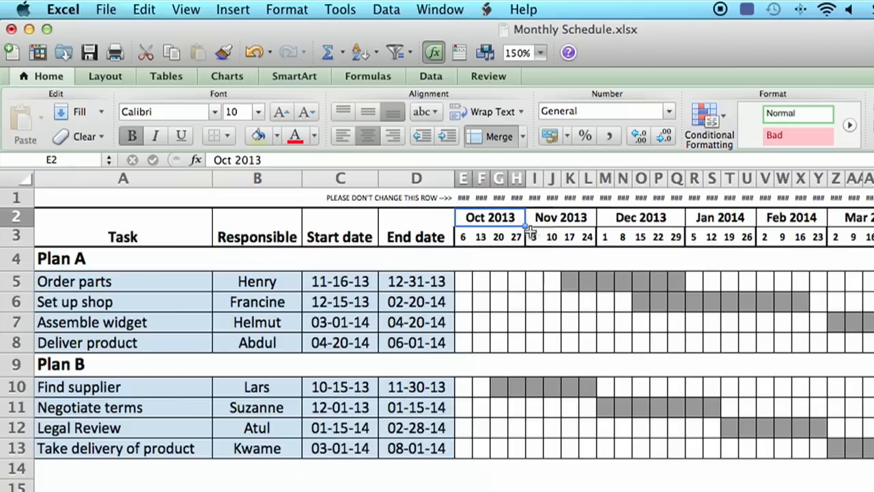
{"action": "mouse_move", "coordinate": [533, 237]}
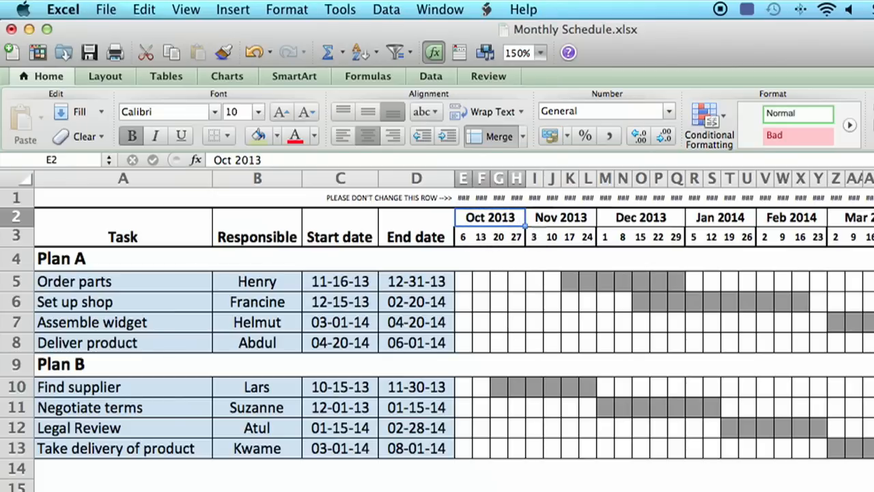